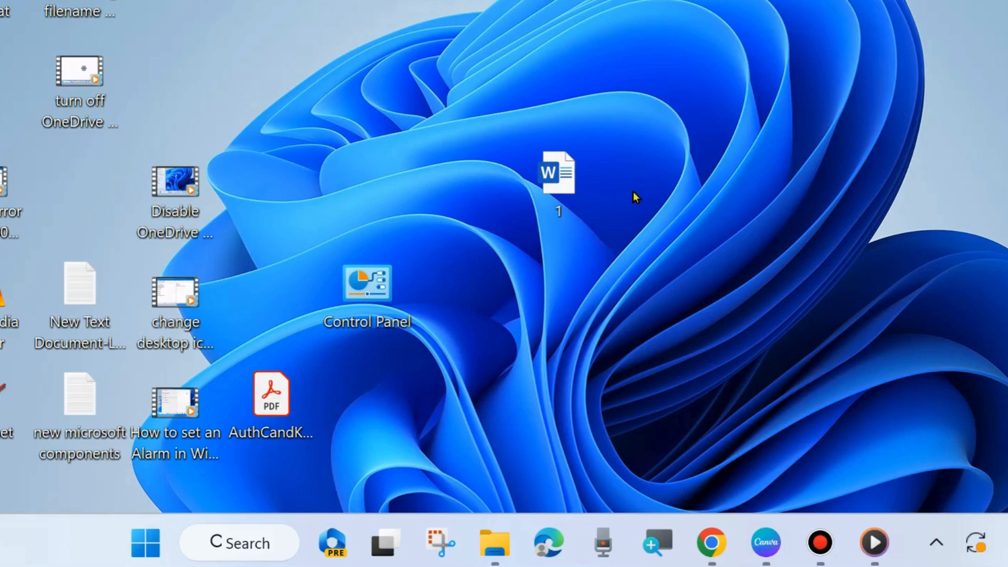
mouse_move(527, 348)
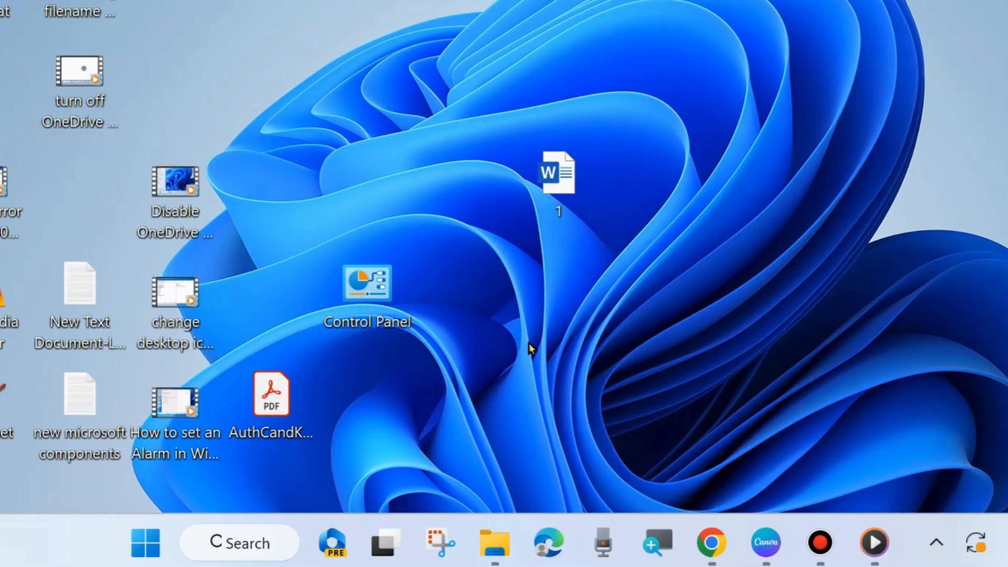
- Browse to D:\DCIM and look over the Camera and PhotoGridBuilder folders
click(493, 543)
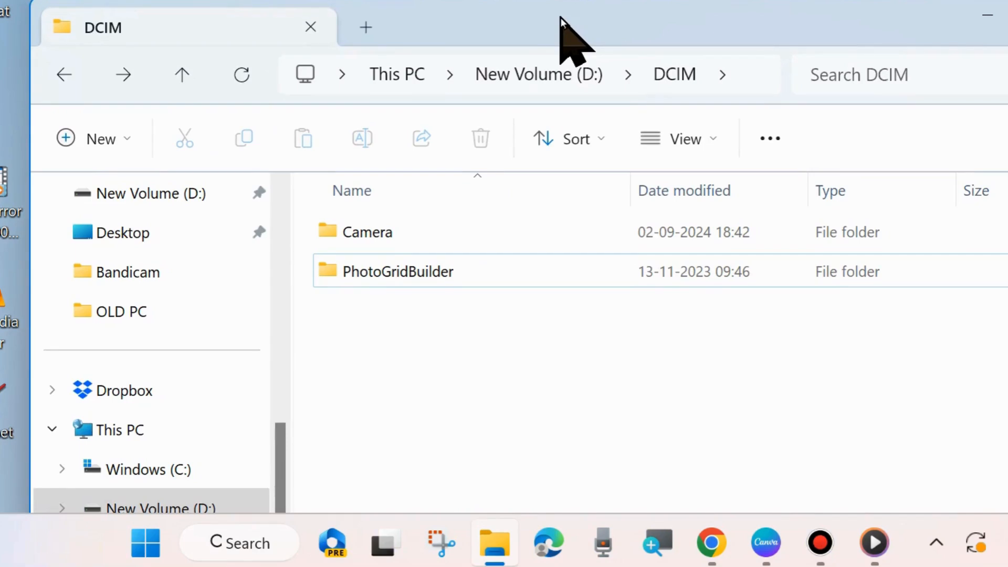
click(363, 230)
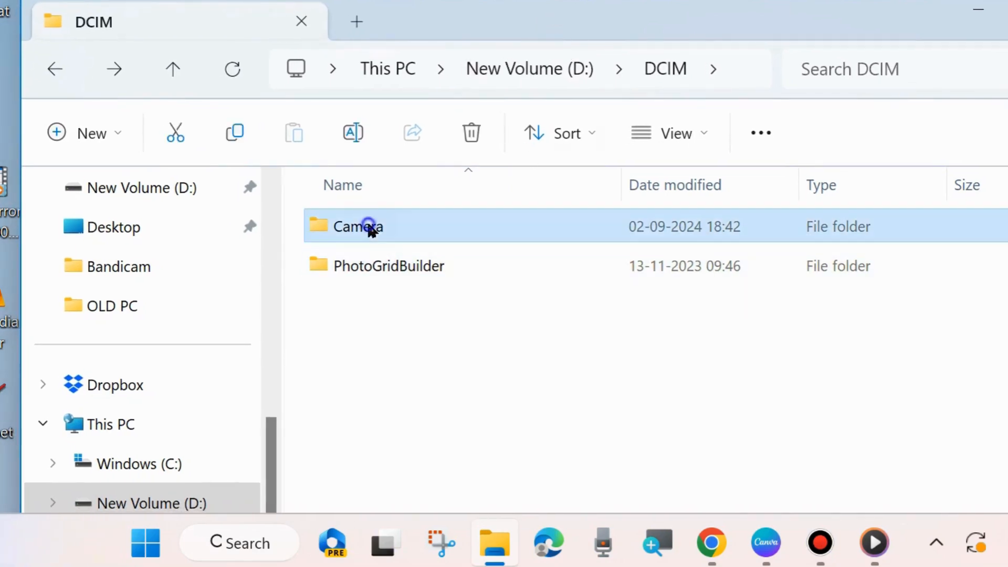
click(389, 265)
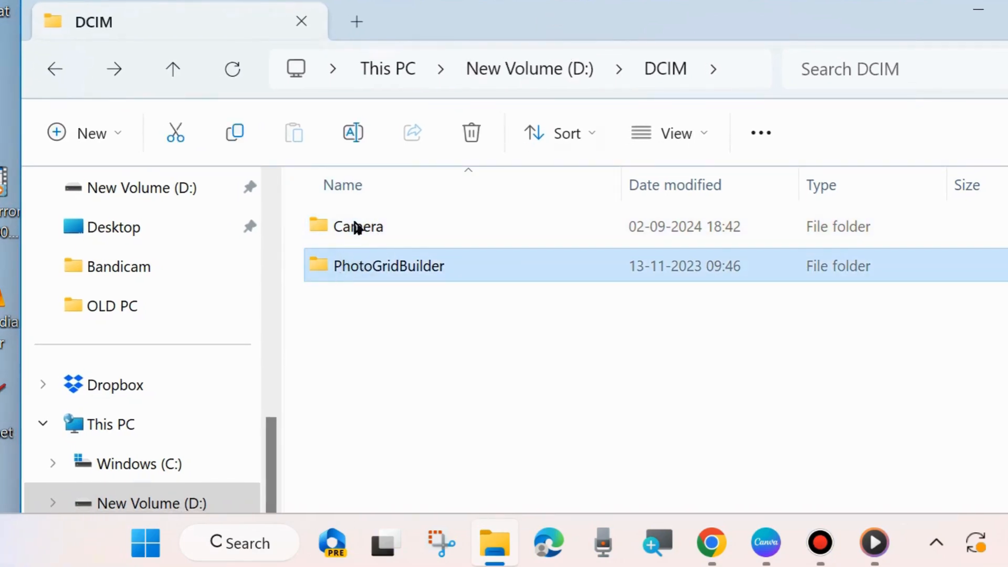
click(357, 226)
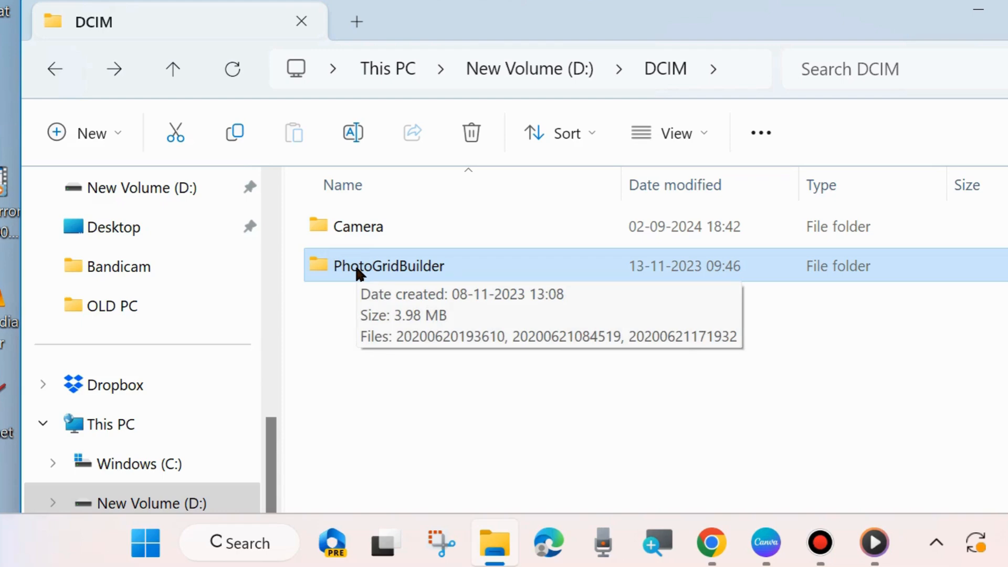
- Start renaming the PhotoGridBuilder folder via Show more options > Rename
right_click(388, 266)
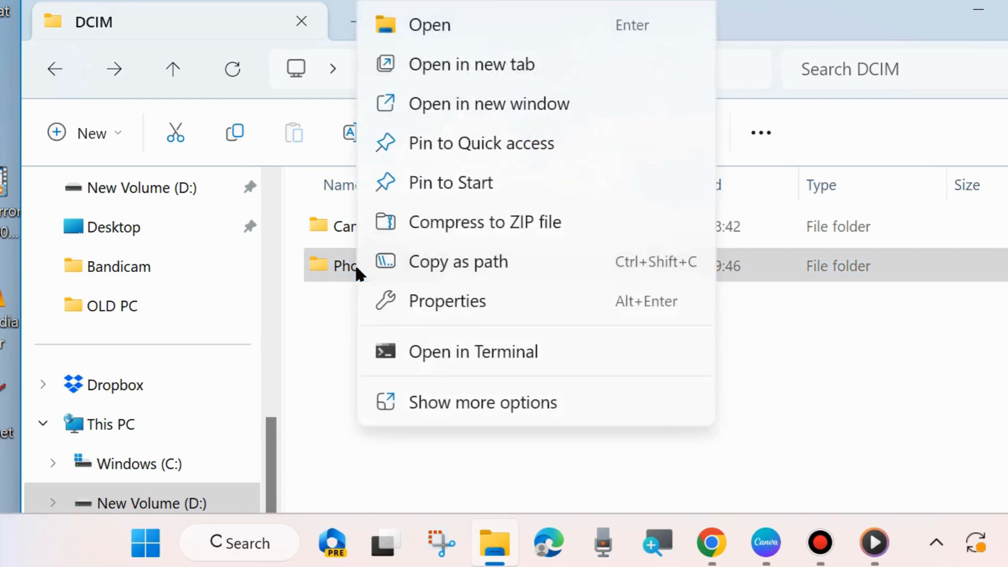
click(482, 402)
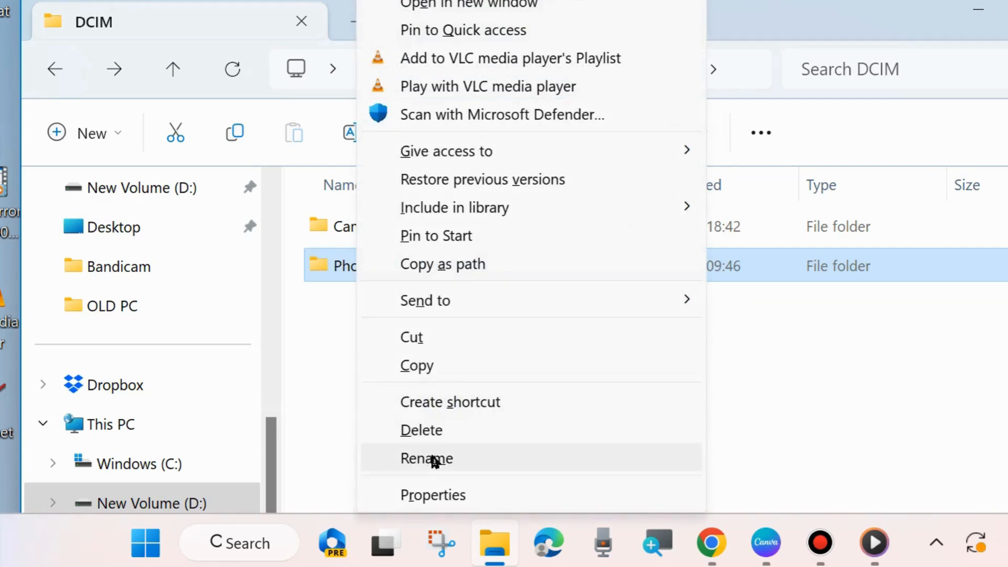
click(427, 459)
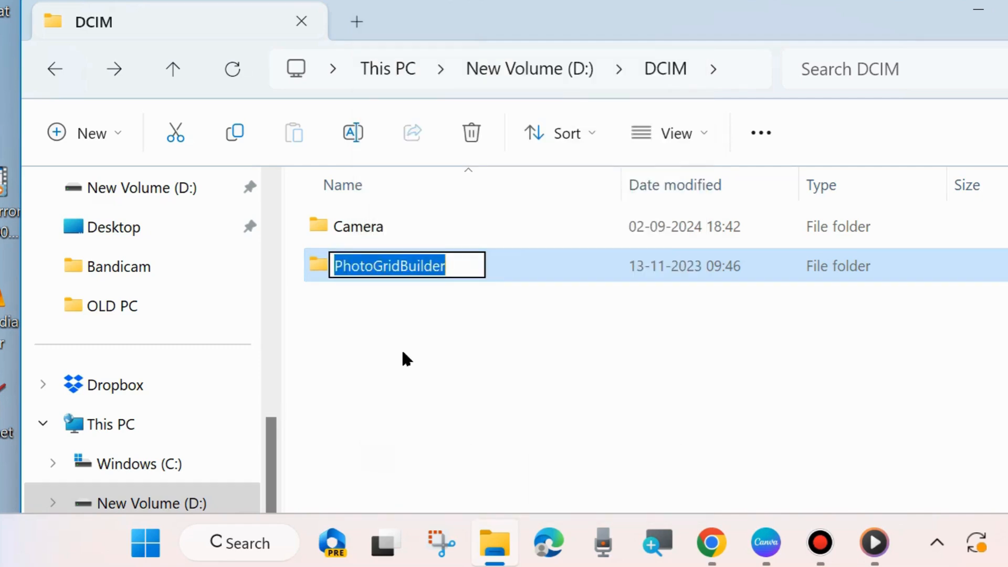
- Enter 'Camera' as the PhotoGridBuilder folder's new name
text(Ca)
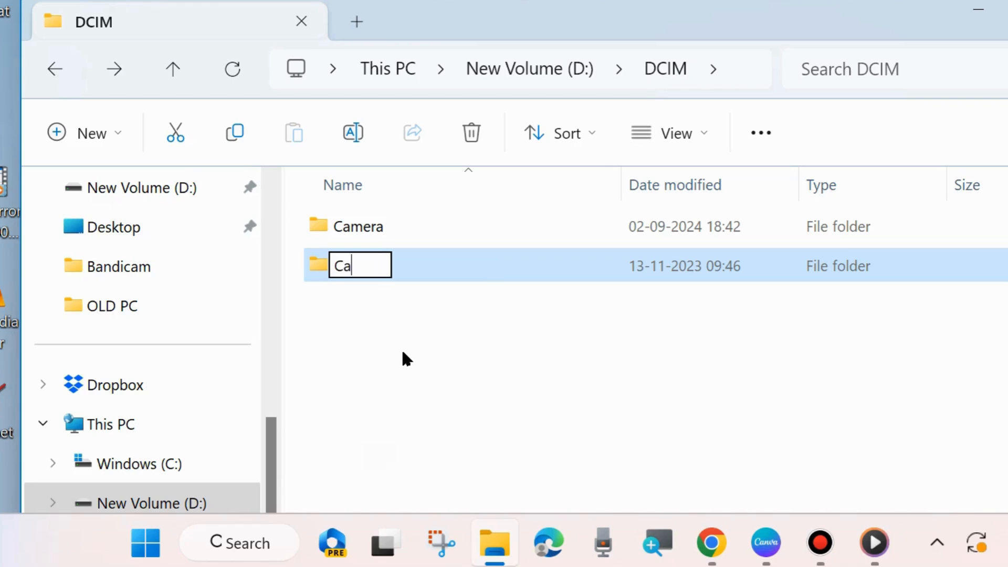
text(mera)
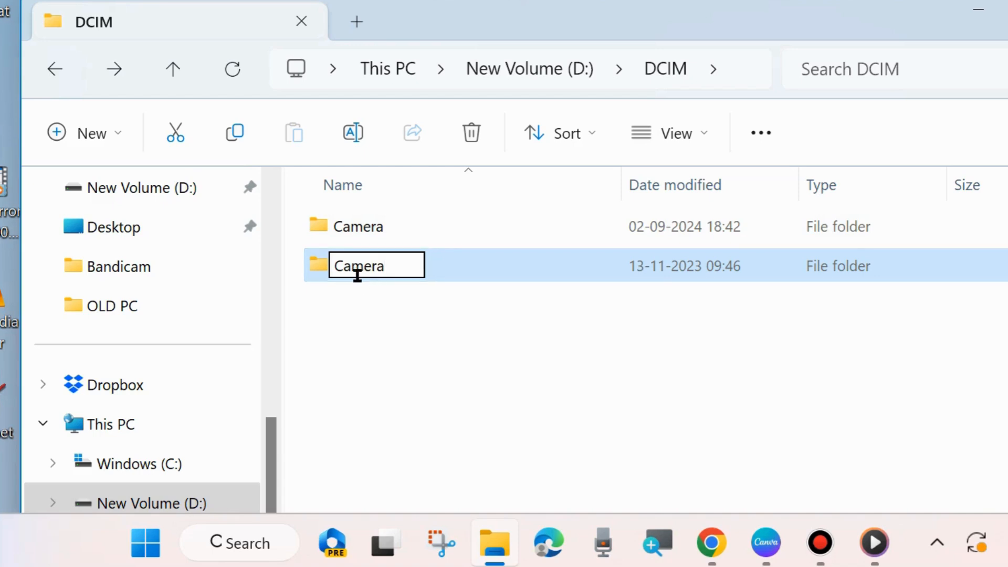
mouse_move(382, 402)
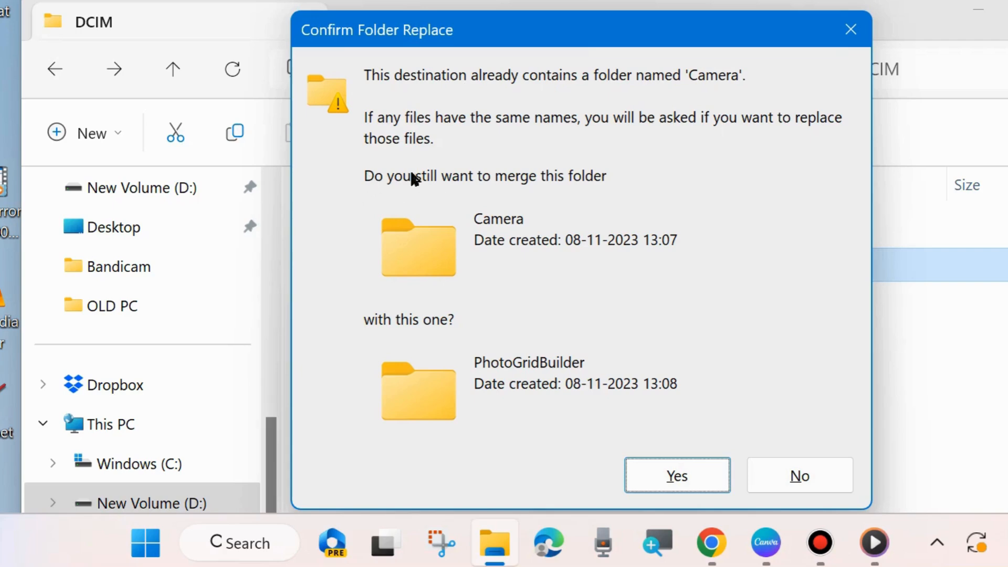
mouse_move(360, 144)
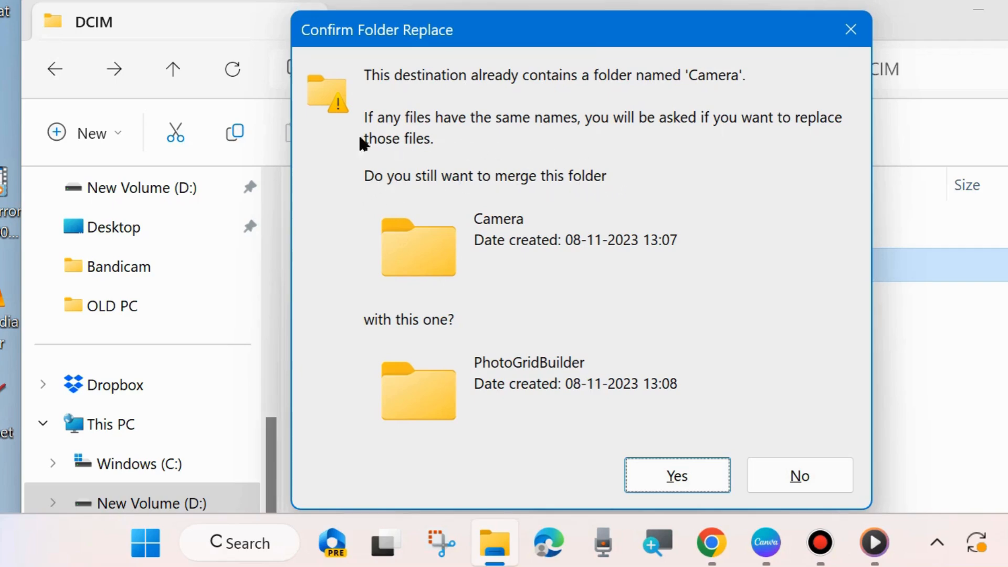
mouse_move(427, 193)
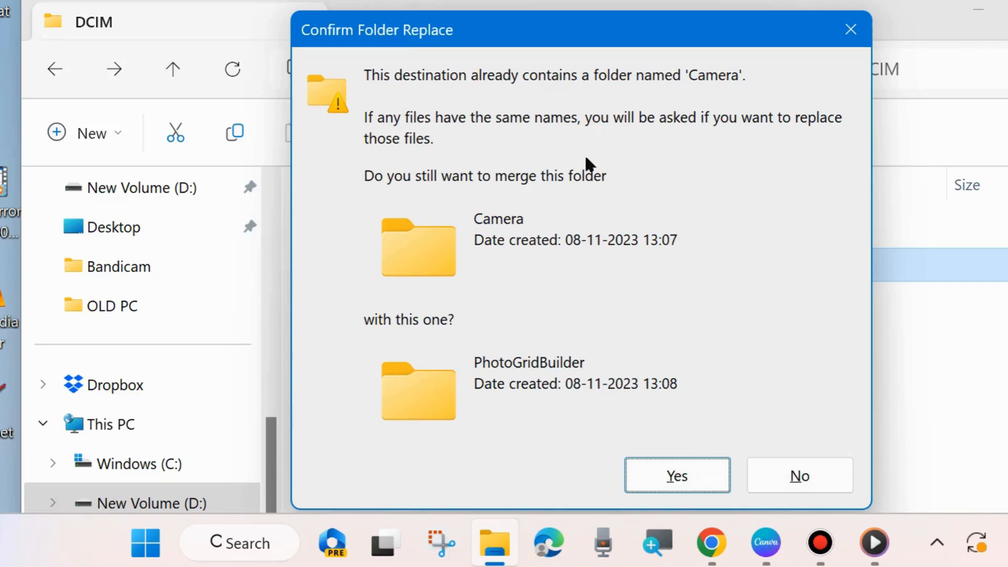
mouse_move(523, 371)
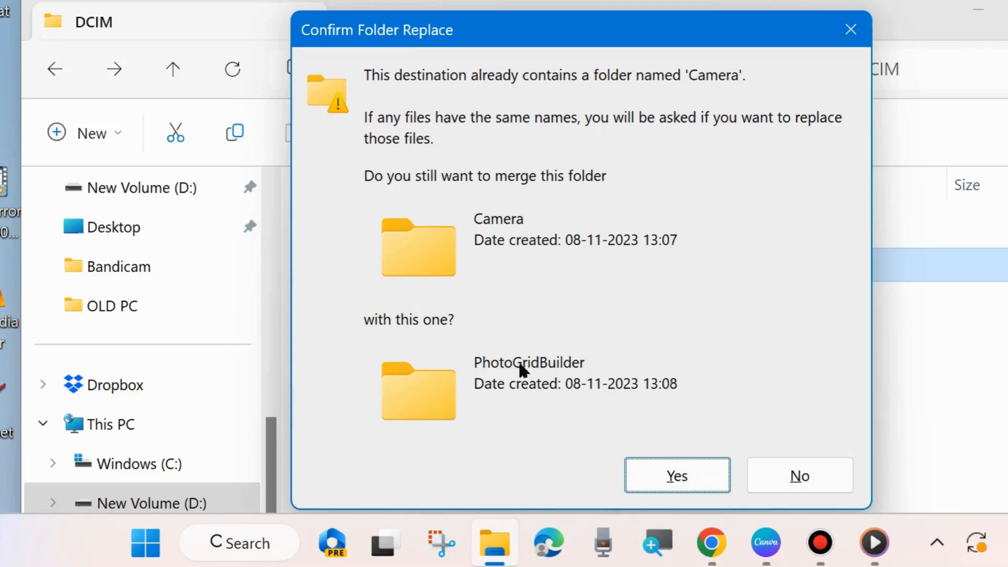
mouse_move(539, 386)
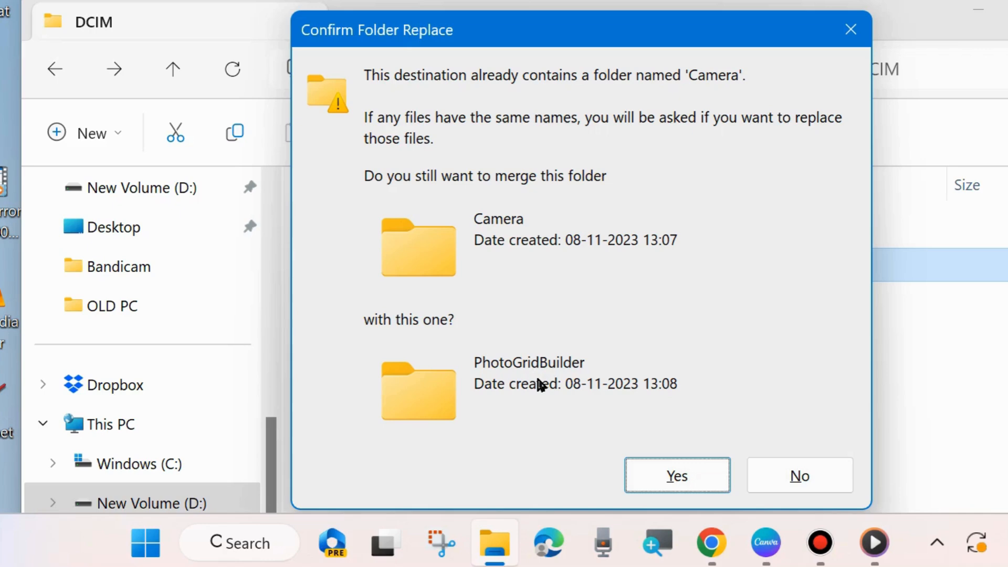
- Confirm the folder replace and select the single merged Camera folder
click(677, 476)
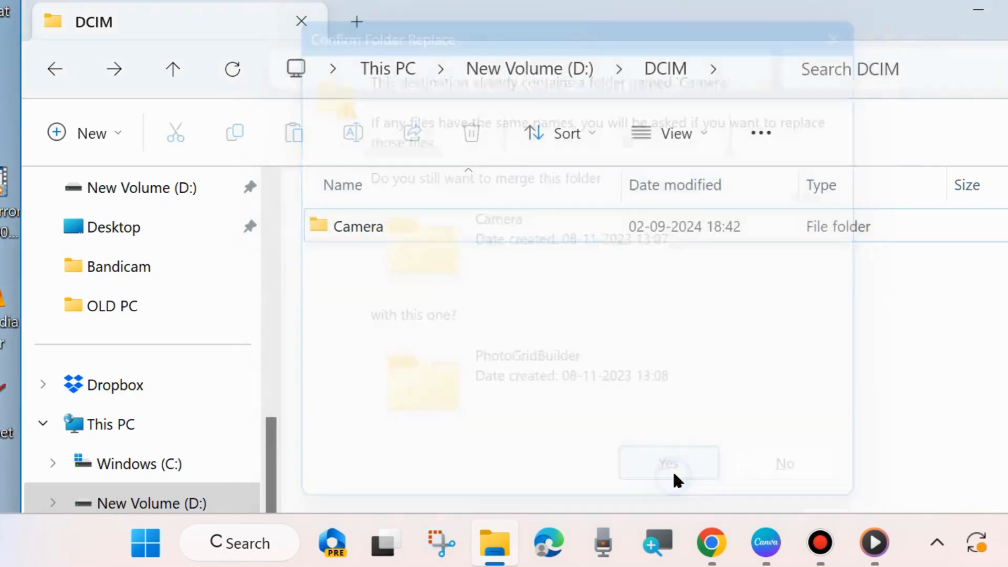
click(668, 463)
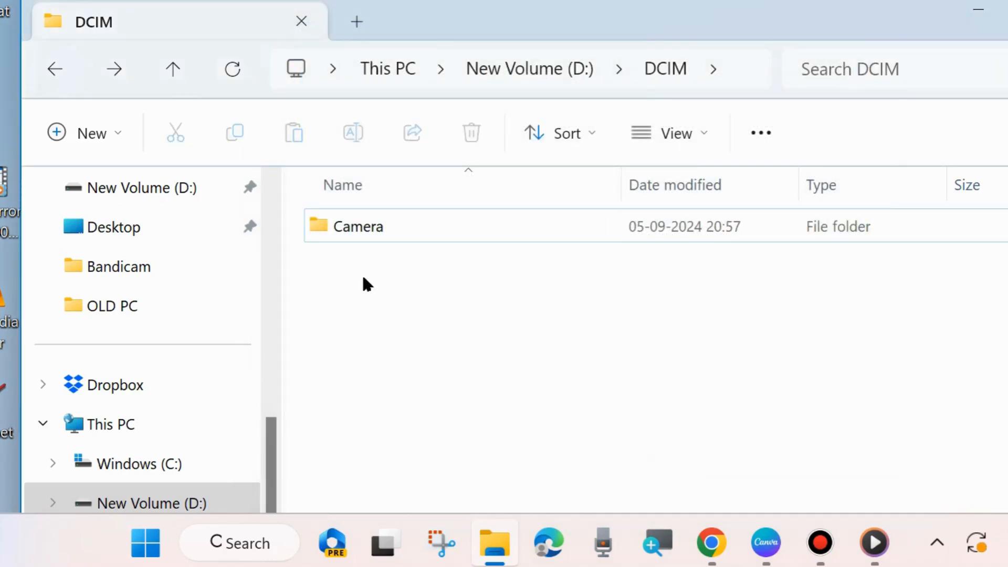
click(358, 227)
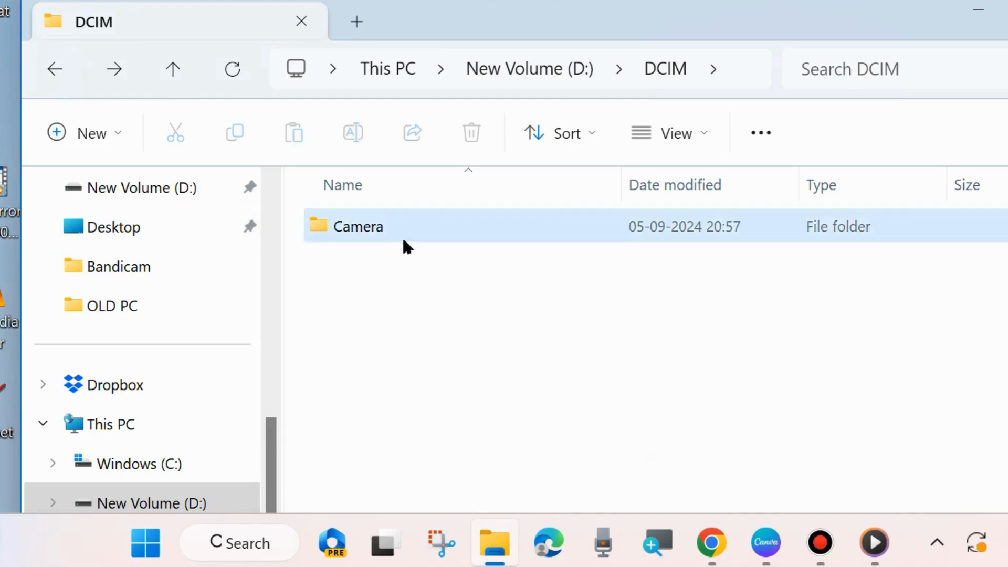